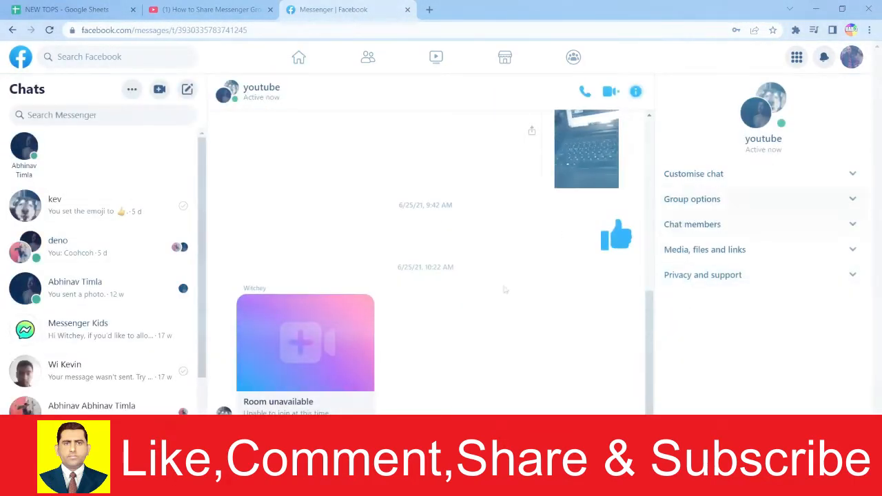
Select and copy the youtube group chat's URL from the browser address bar
{"action": "left_click", "coordinate": [165, 30]}
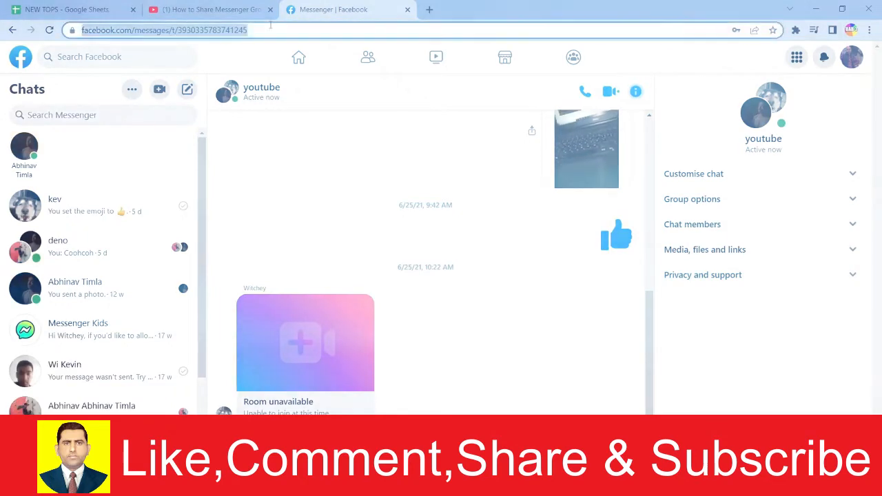
{"action": "left_click", "coordinate": [166, 31]}
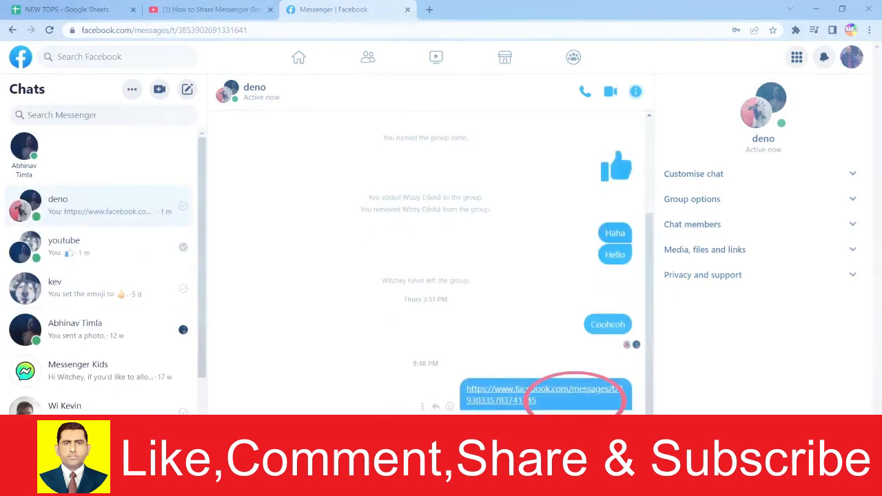
Paste the youtube group link into the deno chat and send it
{"action": "left_click", "coordinate": [63, 245]}
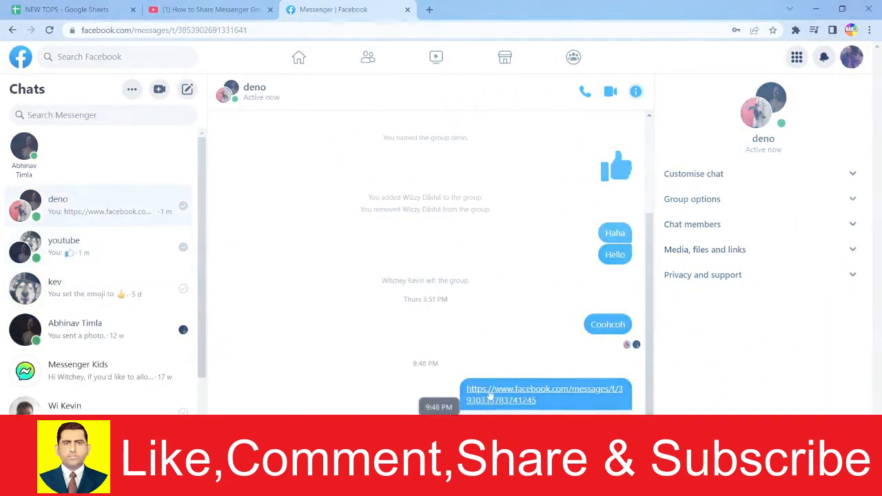
Follow the shared facebook.com/messages link in deno back to the youtube group chat
{"action": "left_click", "coordinate": [544, 394]}
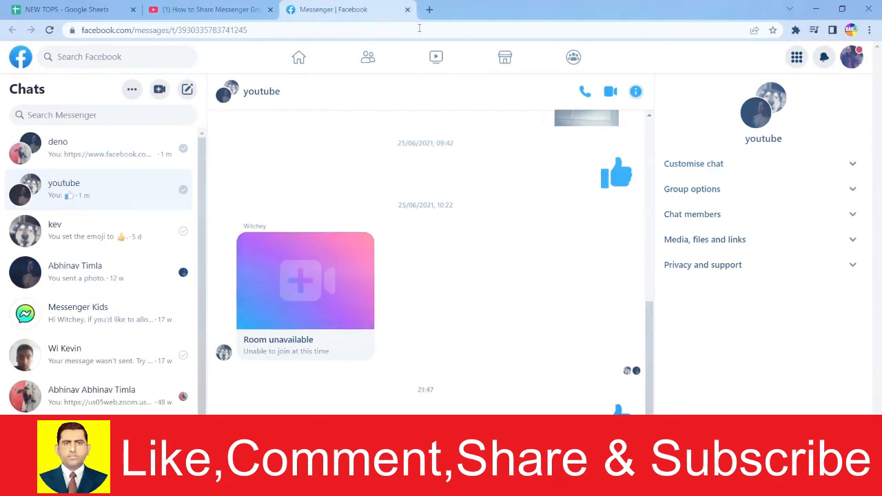
{"action": "mouse_move", "coordinate": [430, 229]}
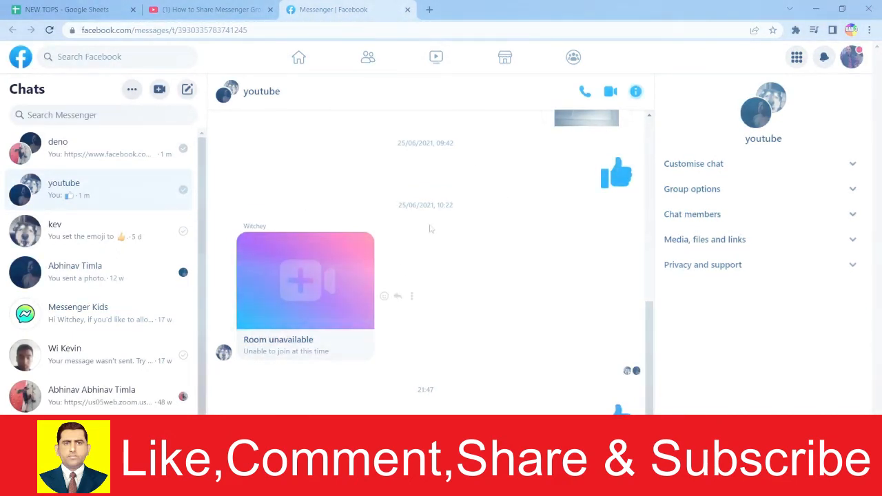